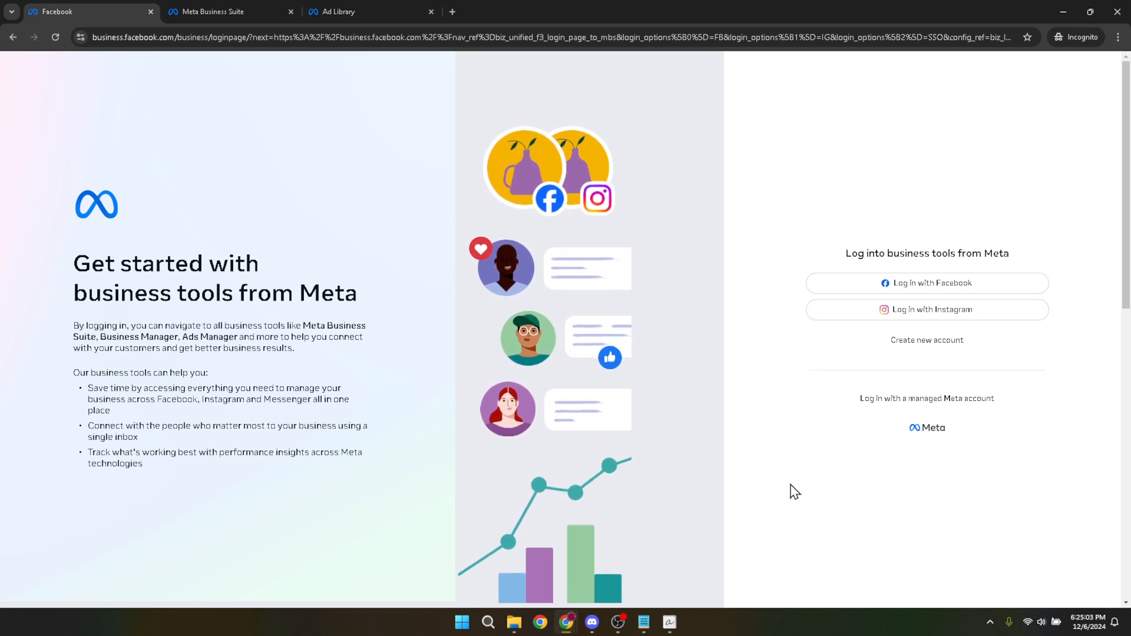
mouse_move(865, 218)
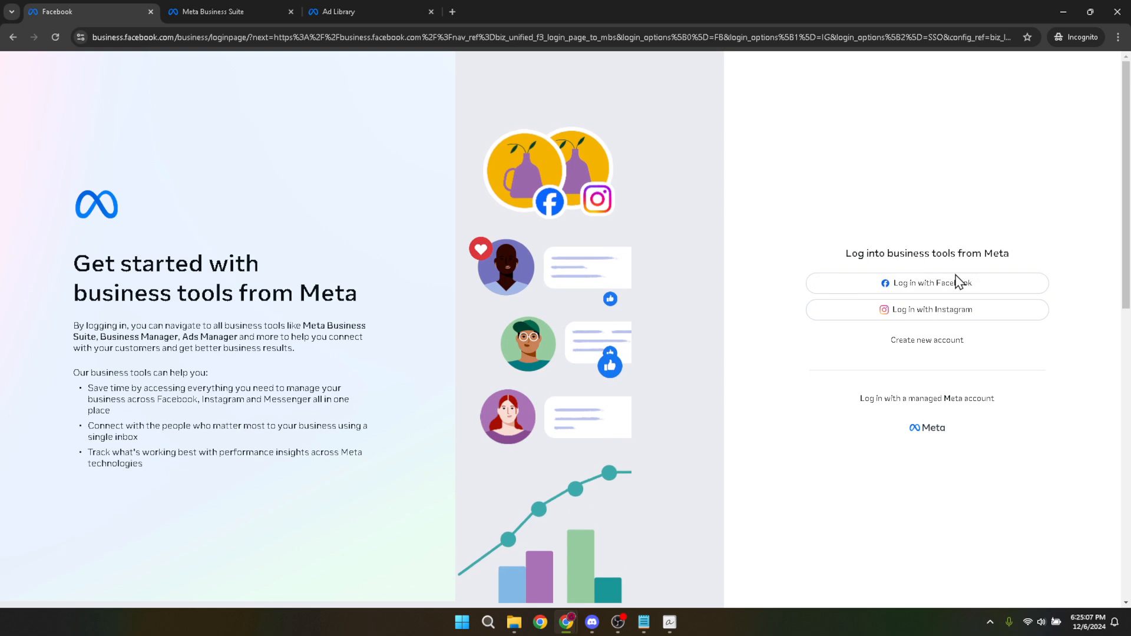
mouse_move(771, 269)
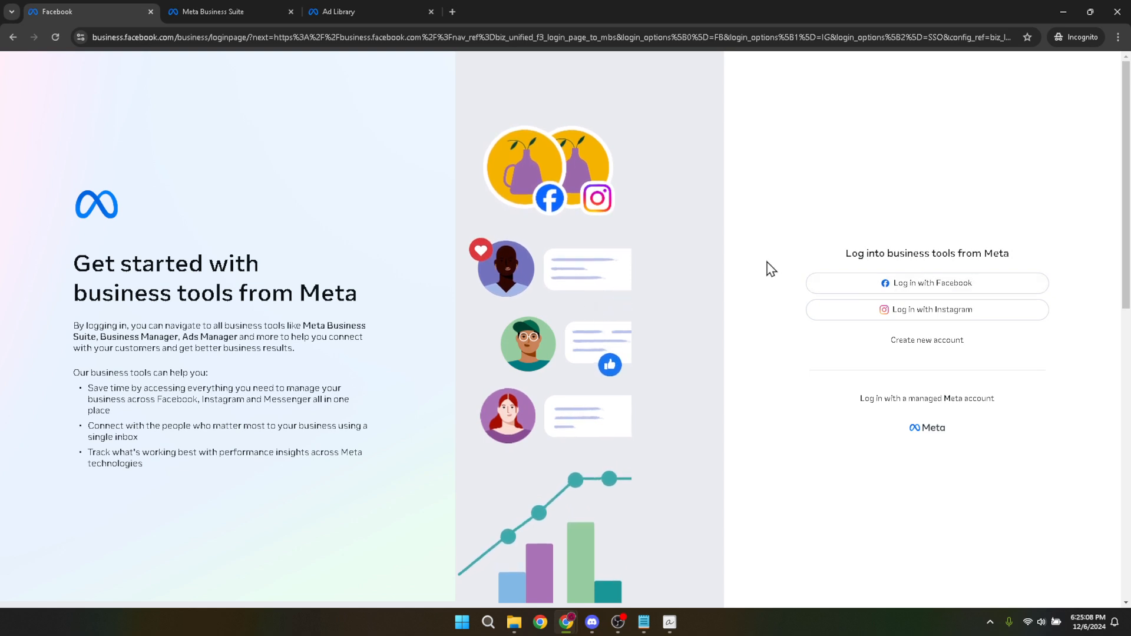
mouse_move(282, 151)
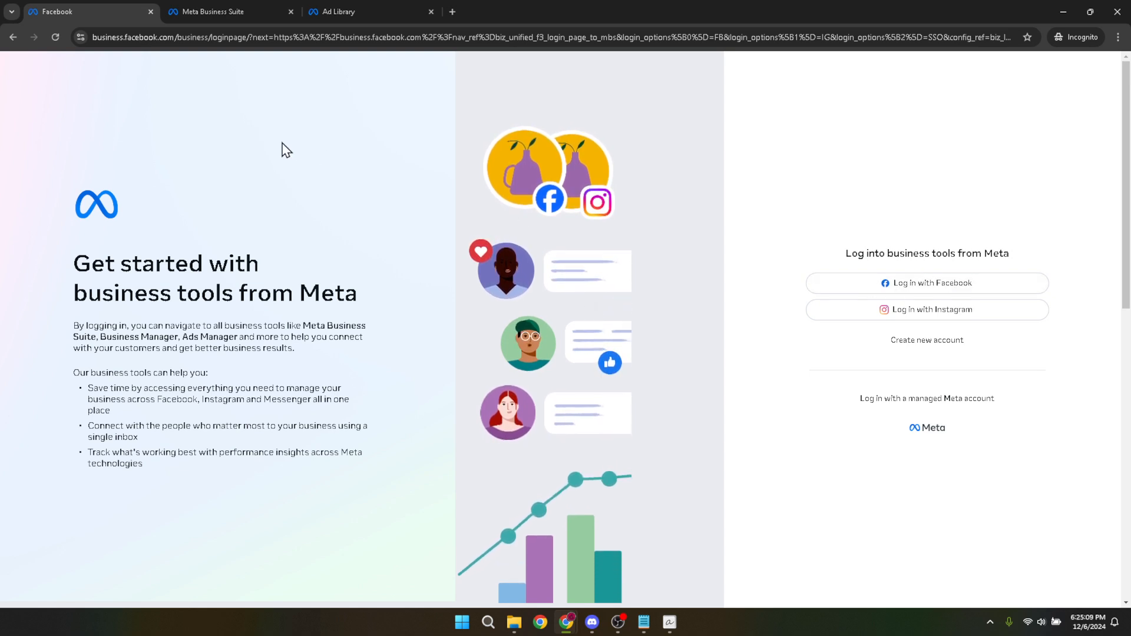
From the Meta Business Suite ads summary, open Ads Manager via Other tools.
click(220, 12)
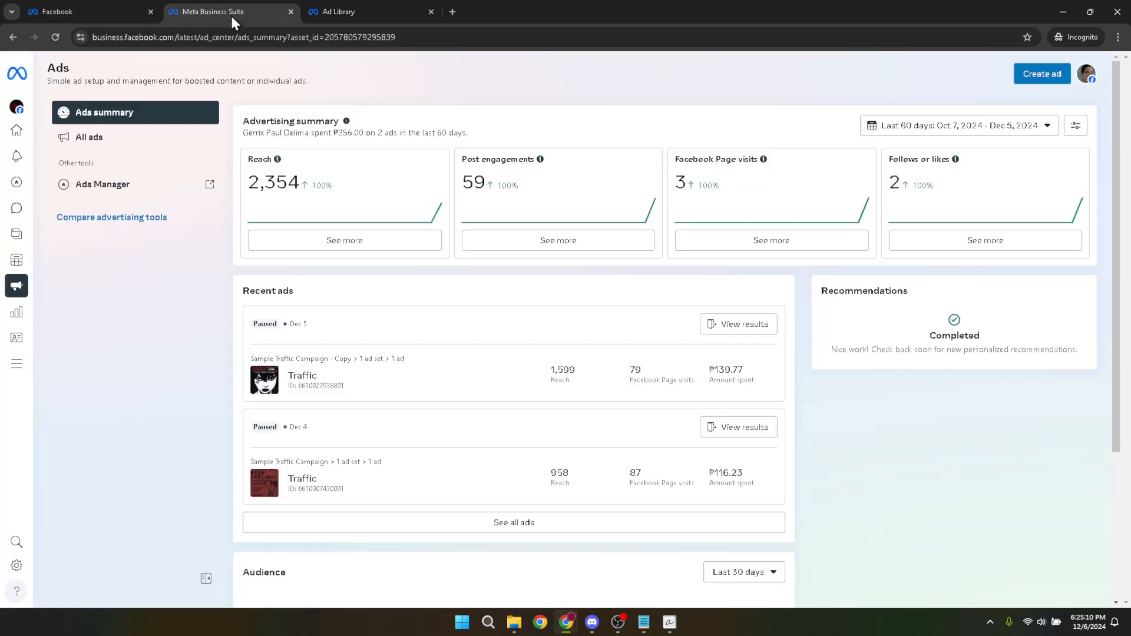
mouse_move(7, 157)
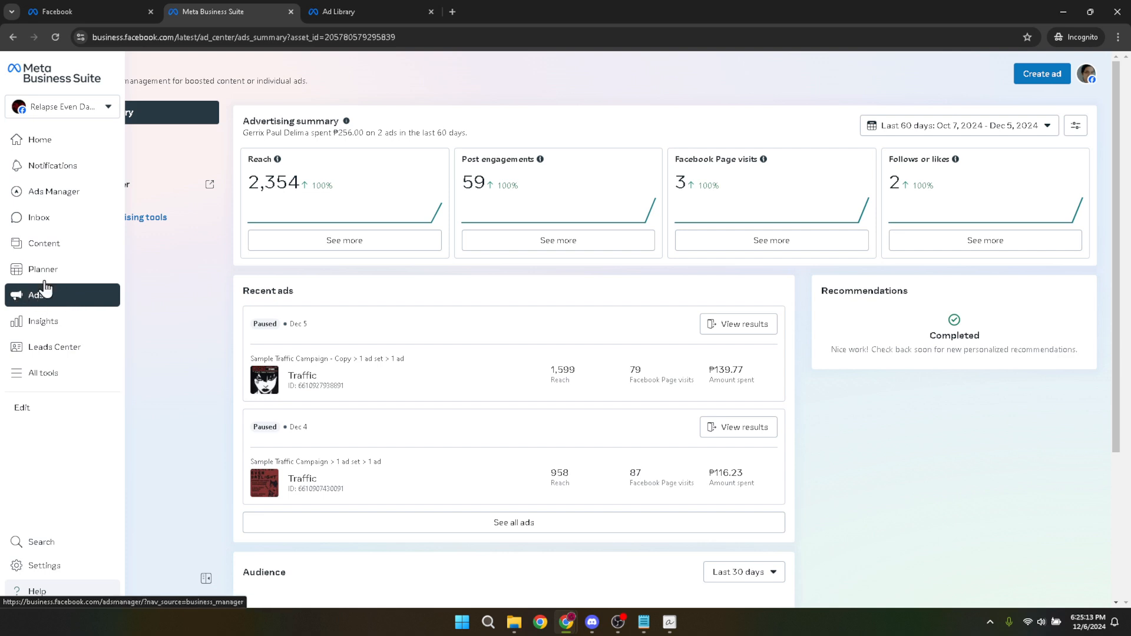
click(34, 295)
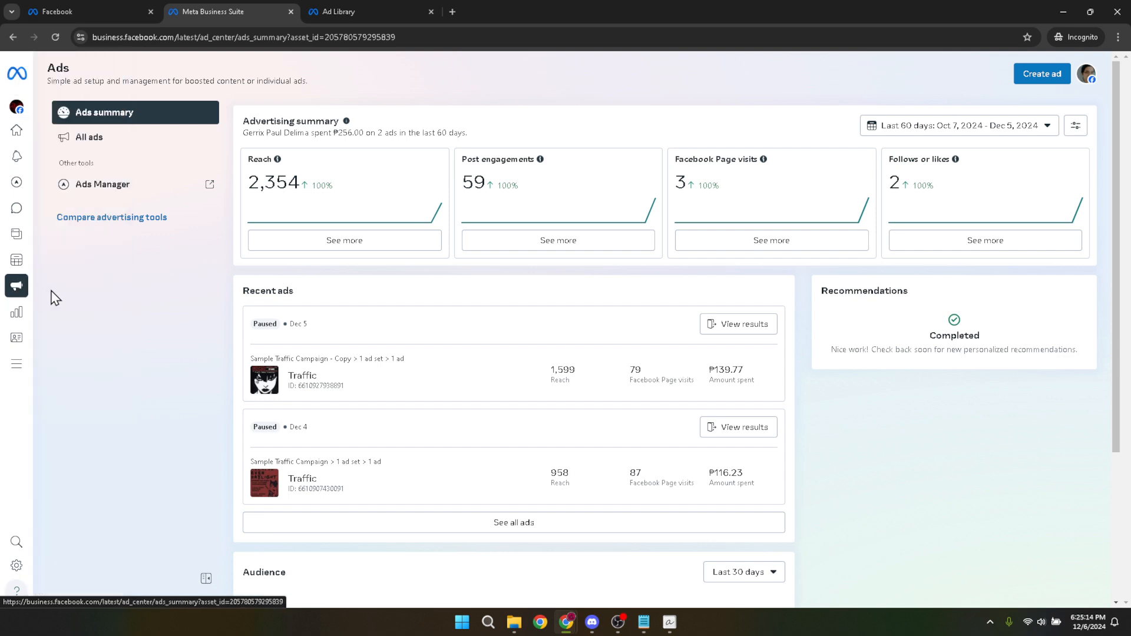
mouse_move(125, 163)
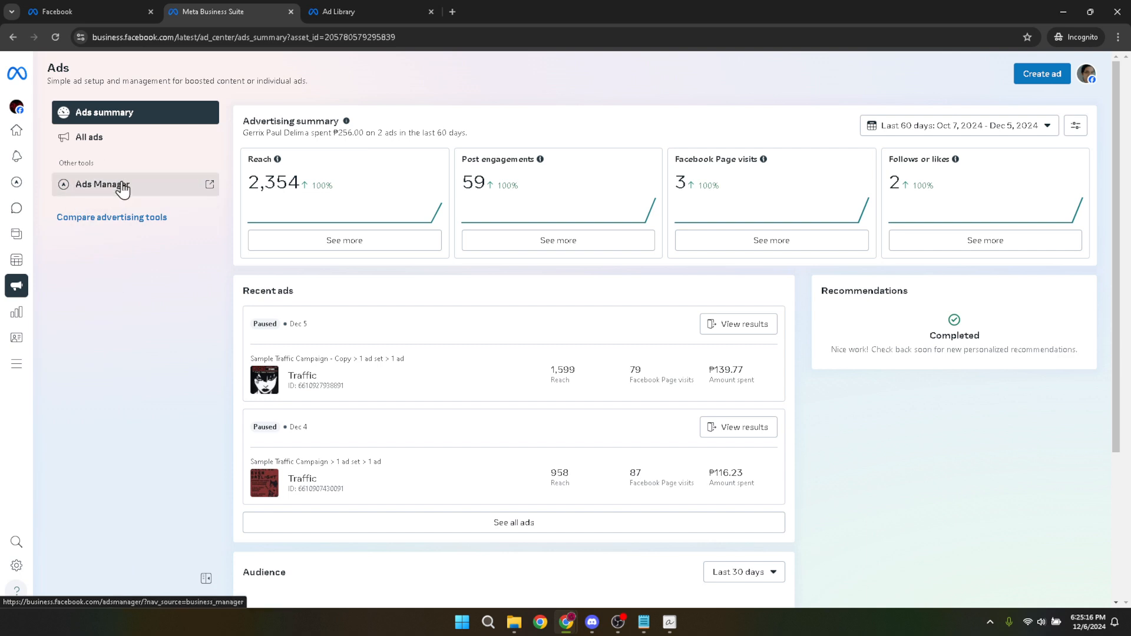
click(102, 184)
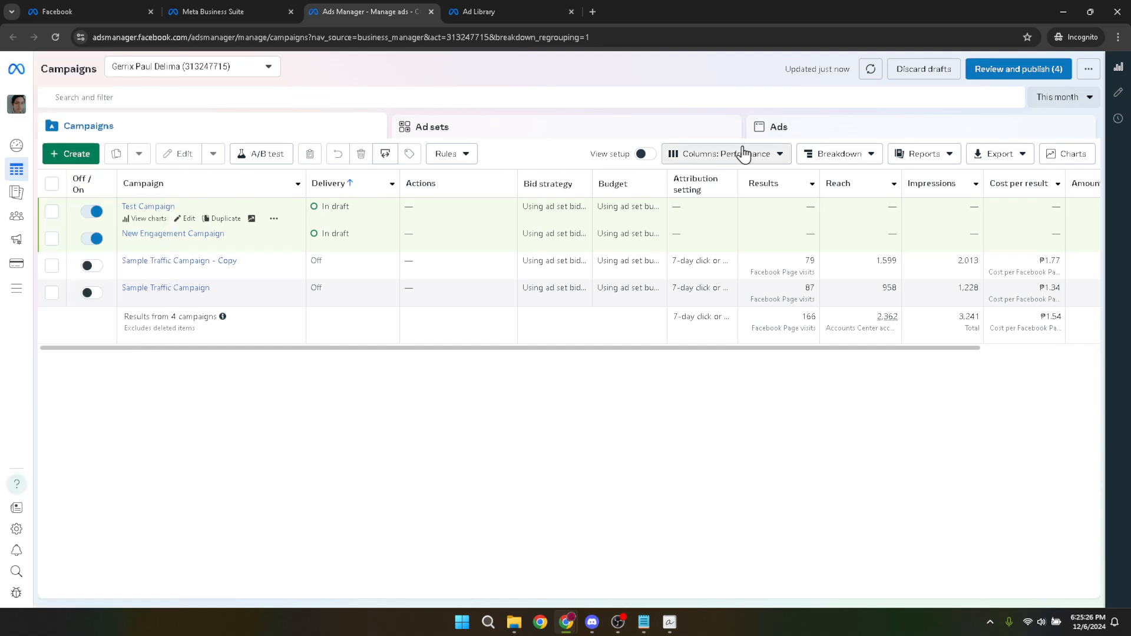
mouse_move(760, 129)
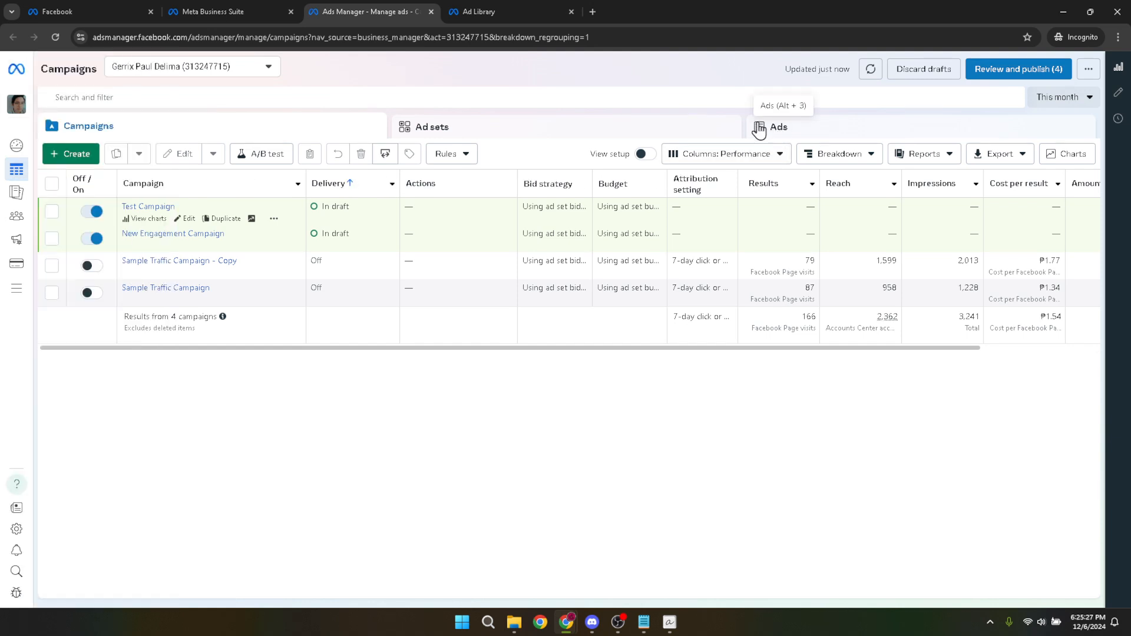
Show the Ads list and select the copied campaign's New Traffic Ad for editing.
click(778, 127)
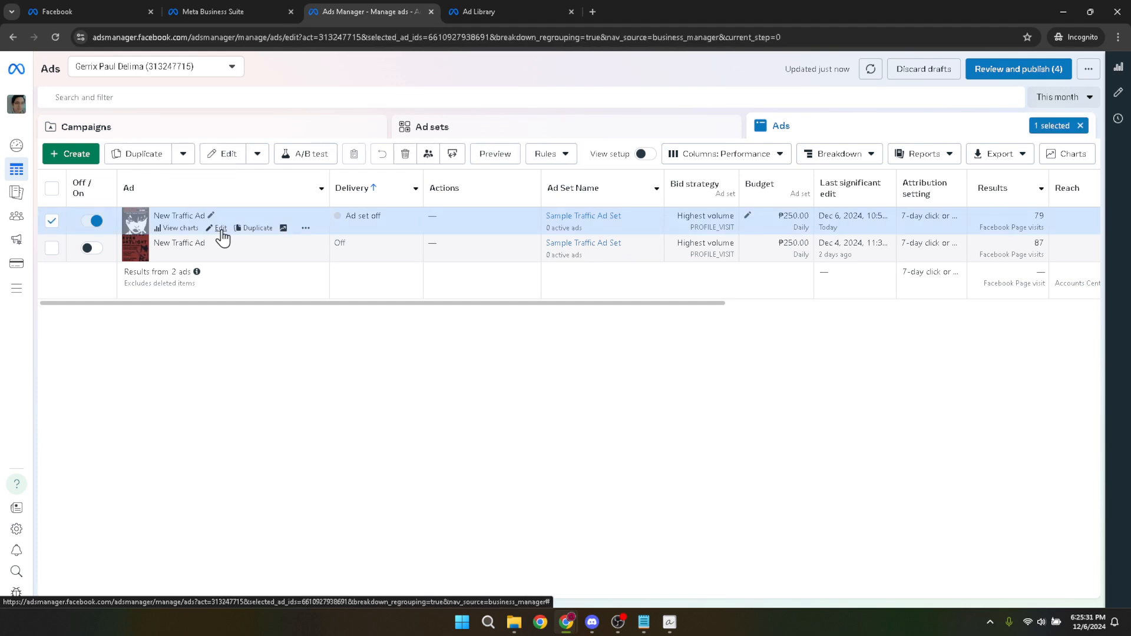
click(219, 228)
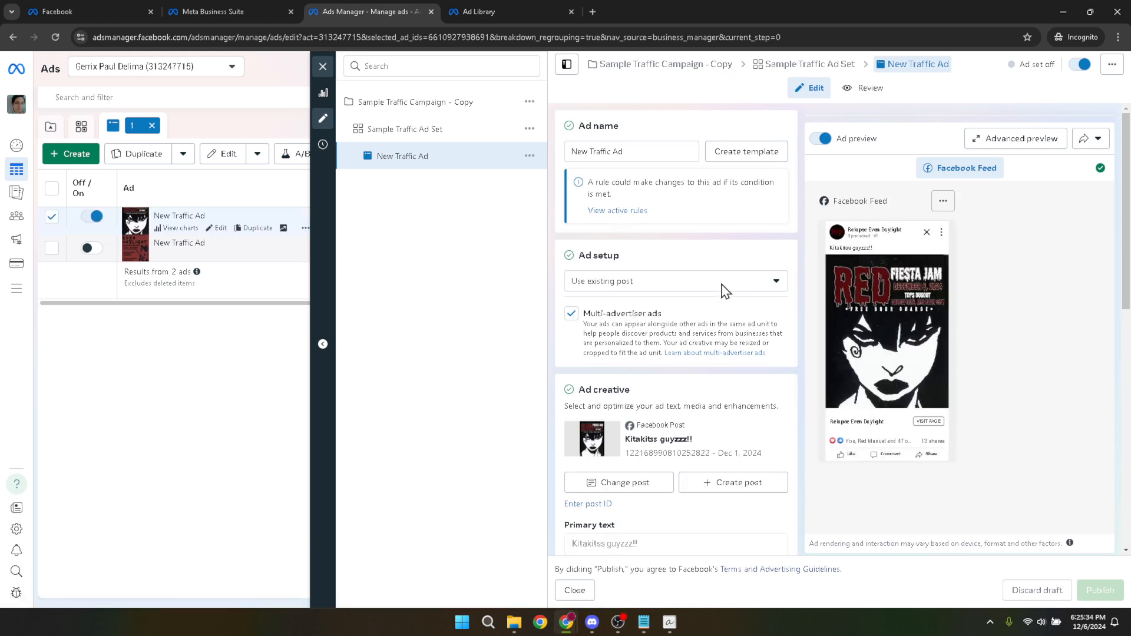
Scroll the New Traffic Ad editor to Ad creative and bring up the post picker.
scroll(down, 3)
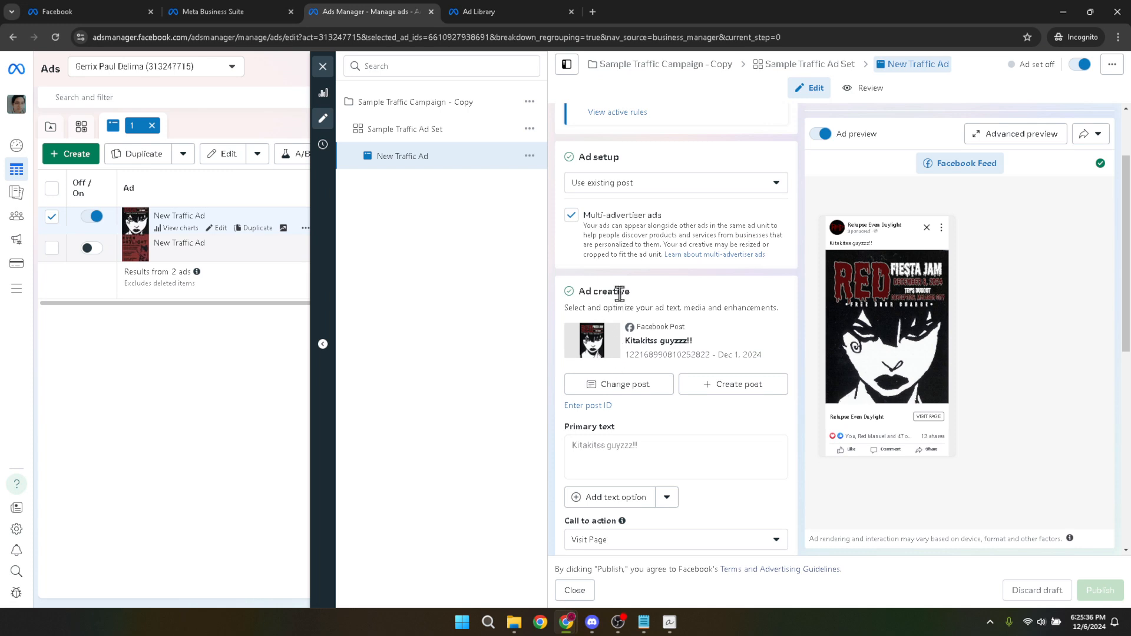
double_click(607, 292)
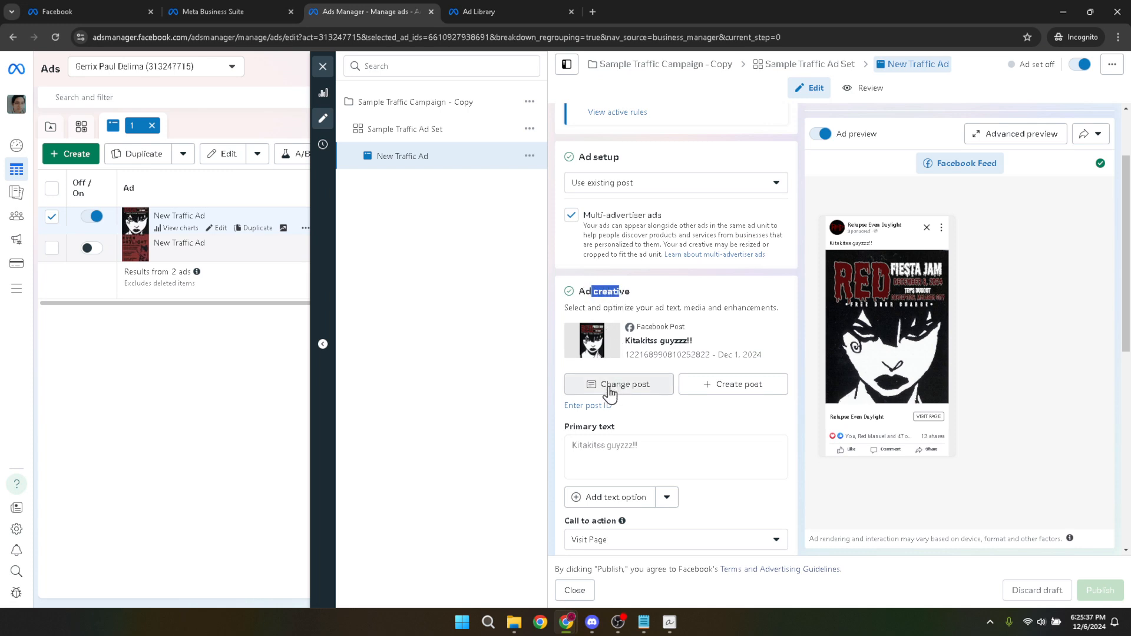
mouse_move(619, 392)
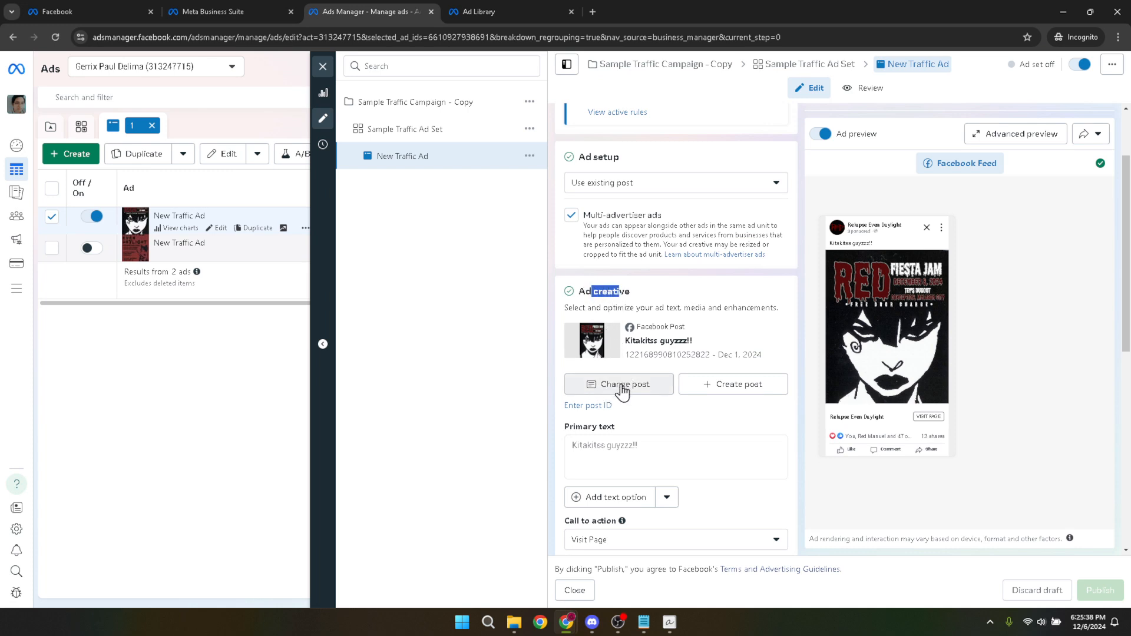
click(618, 384)
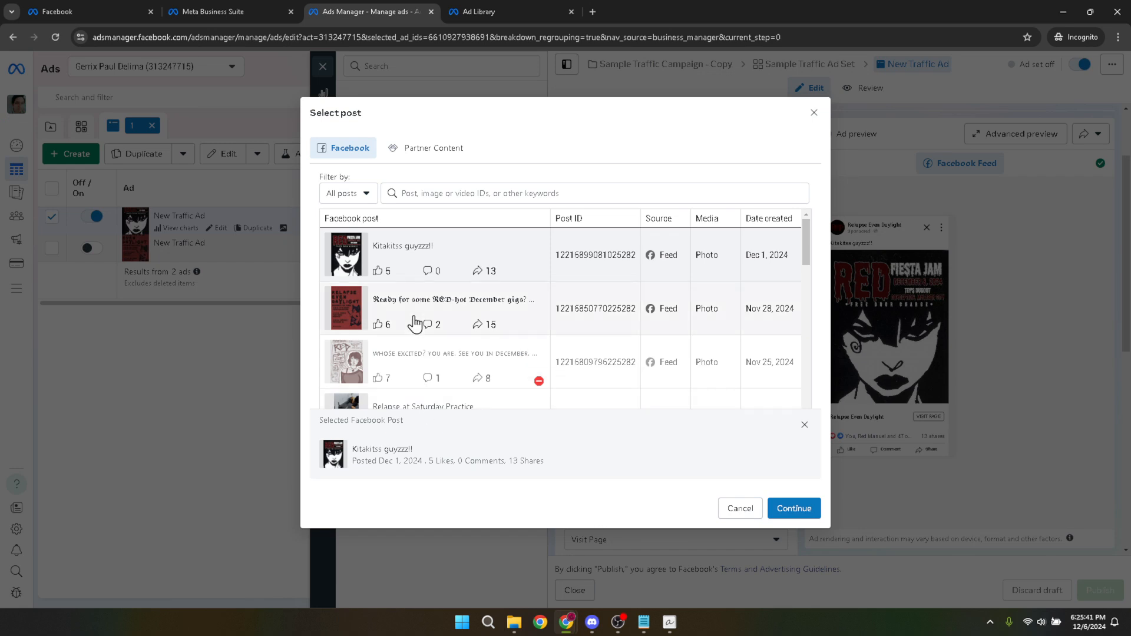
Select the older 'Relapse at Saturday Practice' Reels video from the Facebook posts list.
scroll(down, 3)
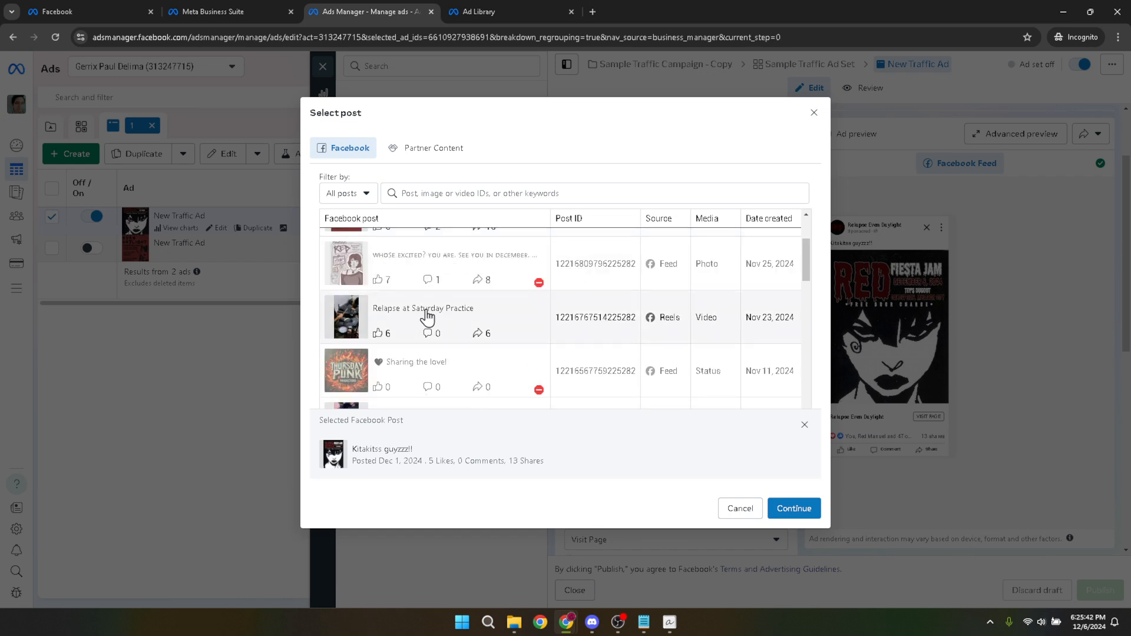
mouse_move(495, 312)
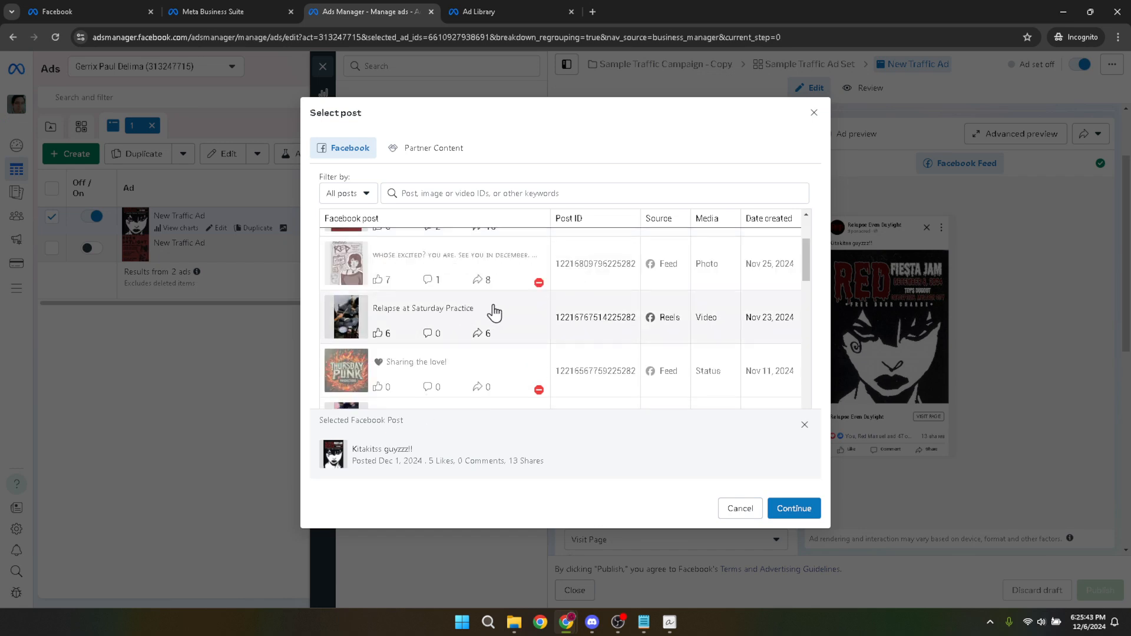
click(423, 317)
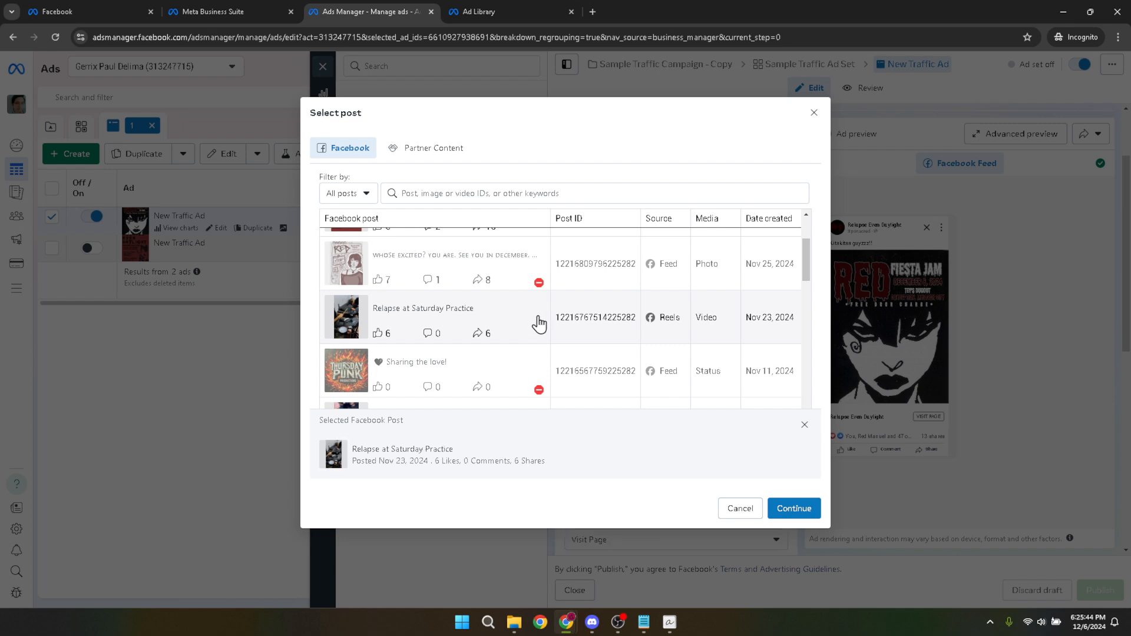
mouse_move(724, 467)
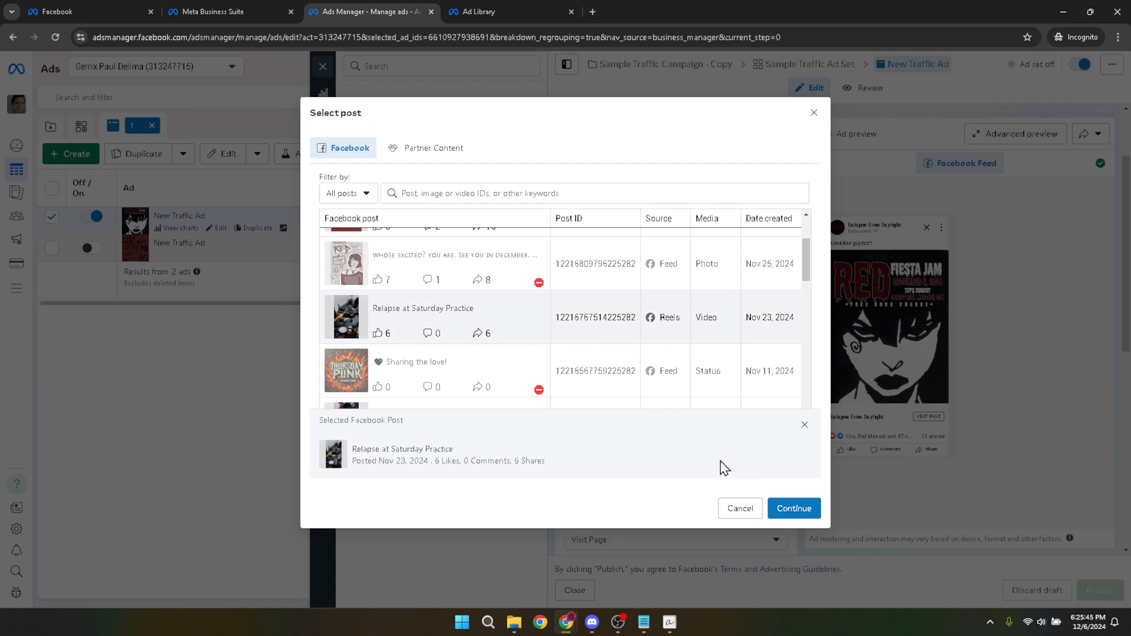
scroll(down, 3)
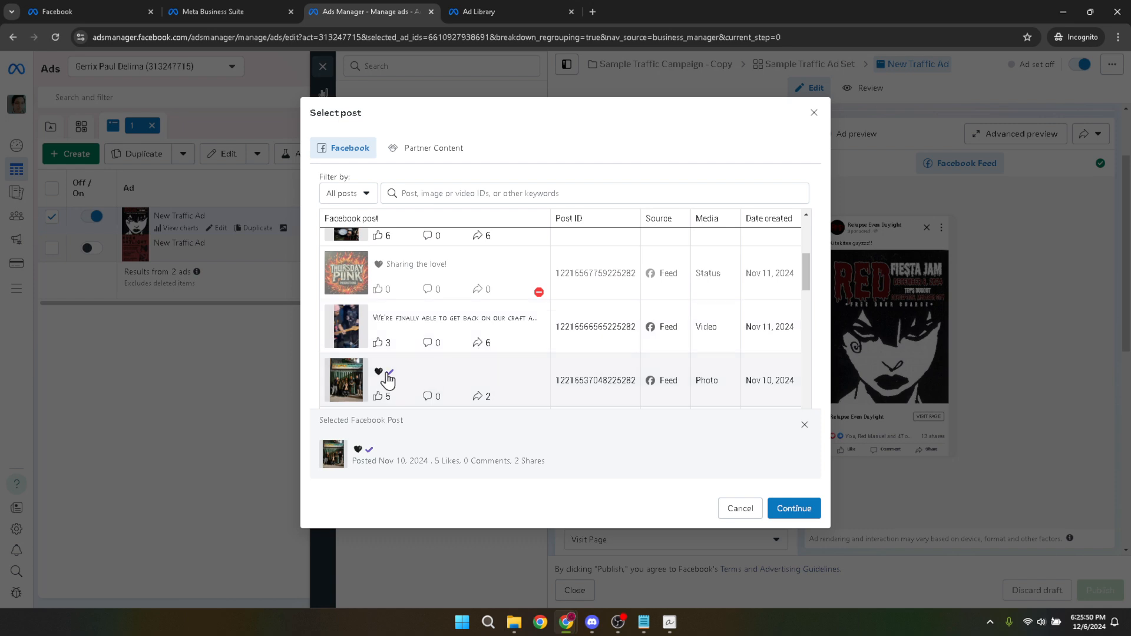
scroll(down, 3)
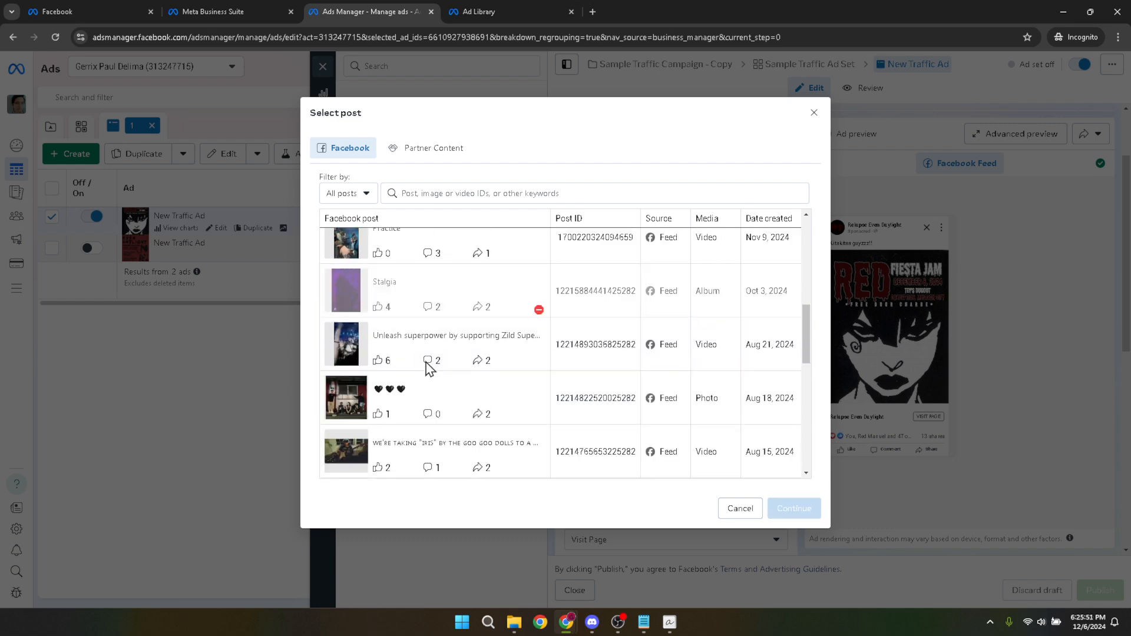
mouse_move(442, 353)
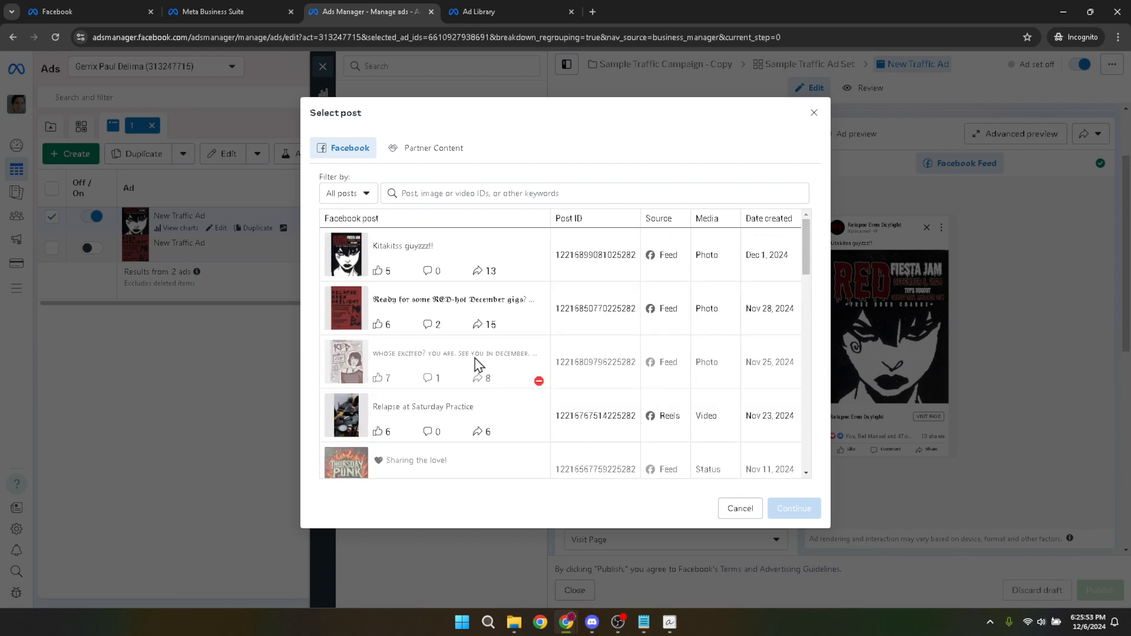
mouse_move(494, 409)
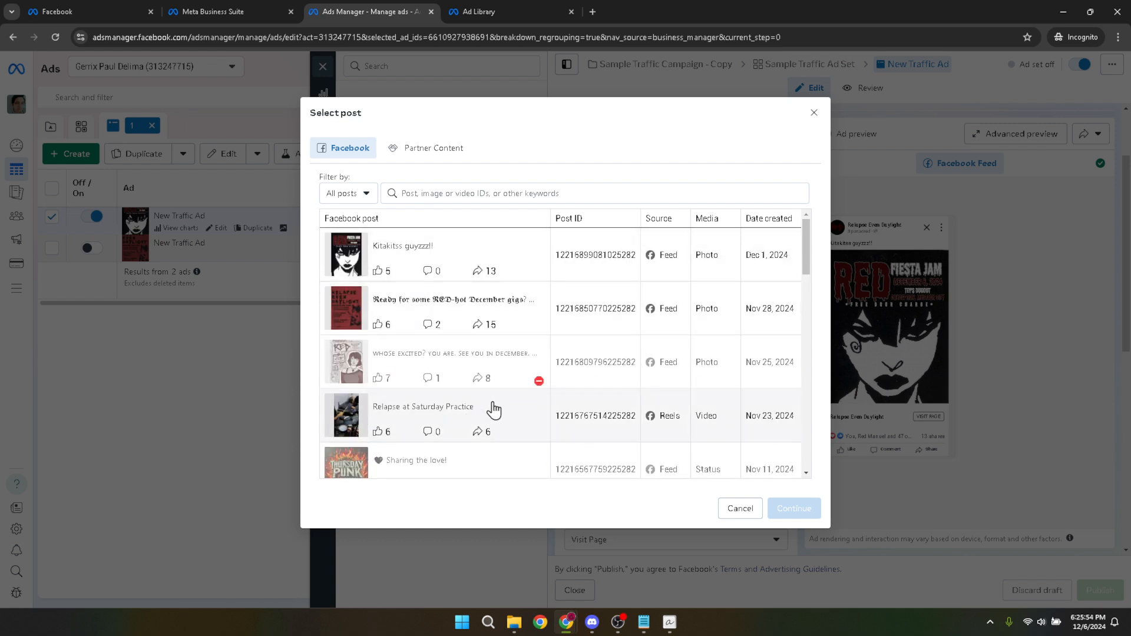
click(422, 415)
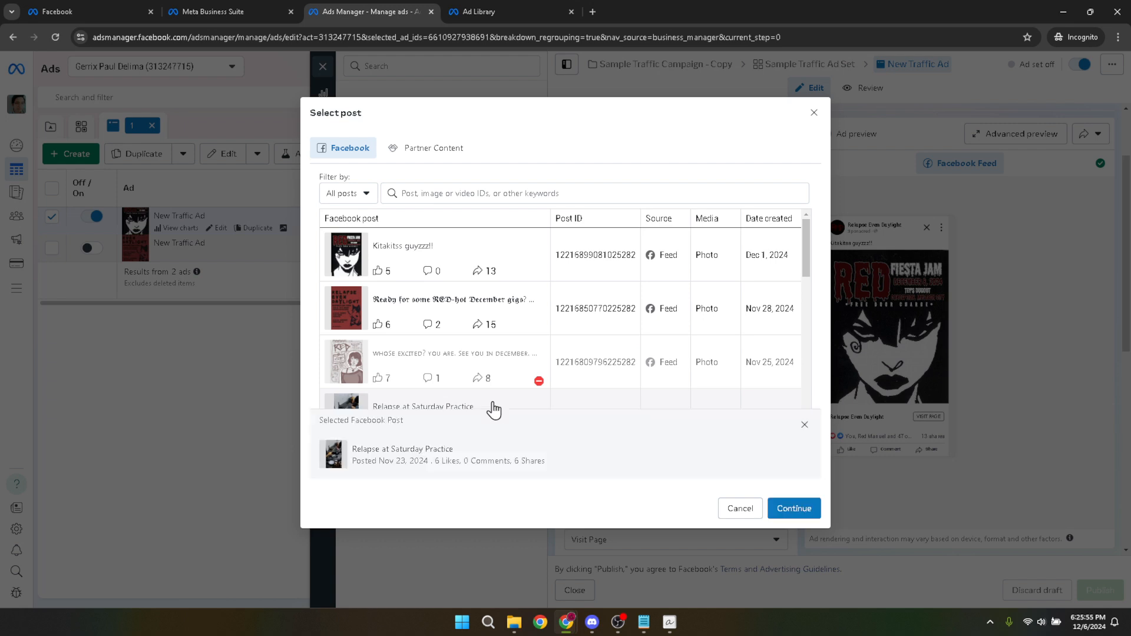
scroll(down, 3)
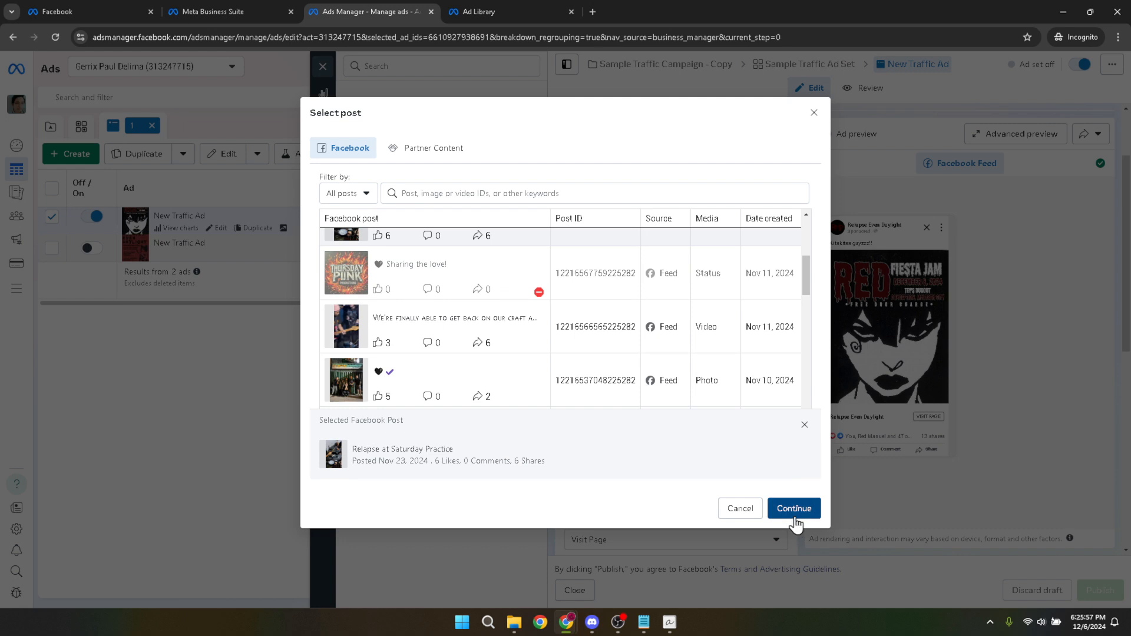
Apply the Relapse video post, review the preview, then confirm discarding the draft.
click(792, 508)
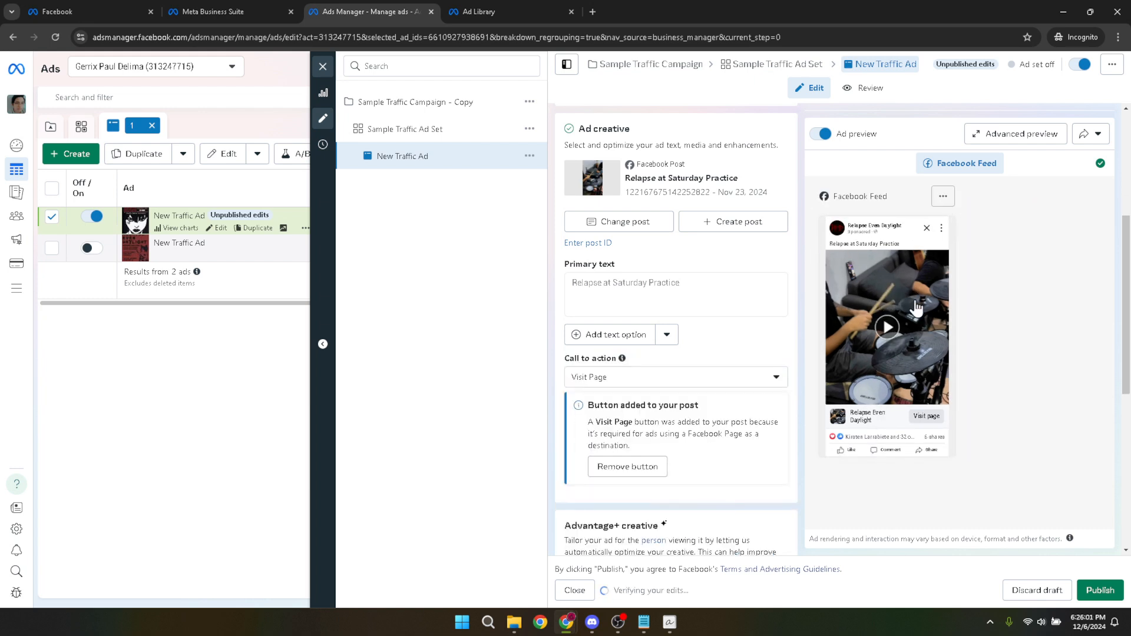
mouse_move(926, 343)
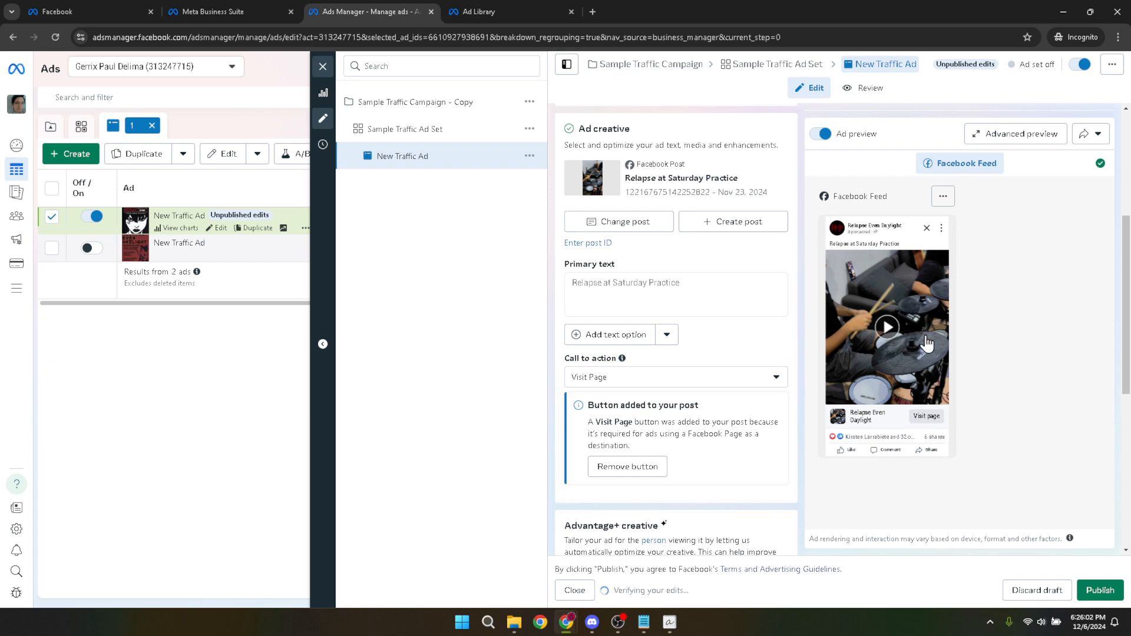
click(1099, 590)
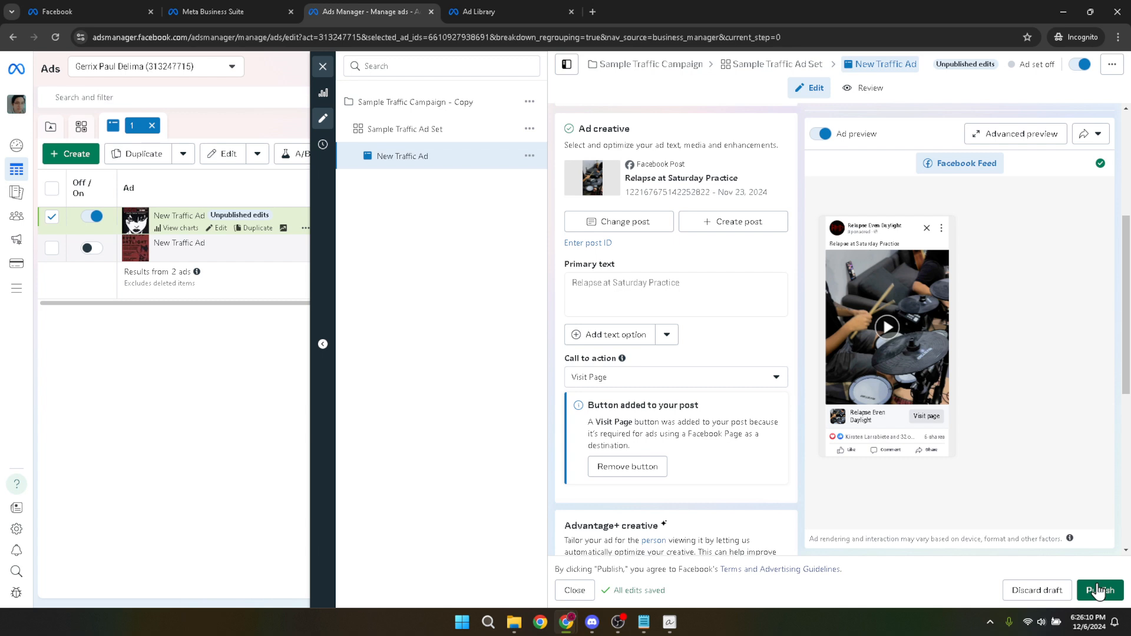
mouse_move(1099, 584)
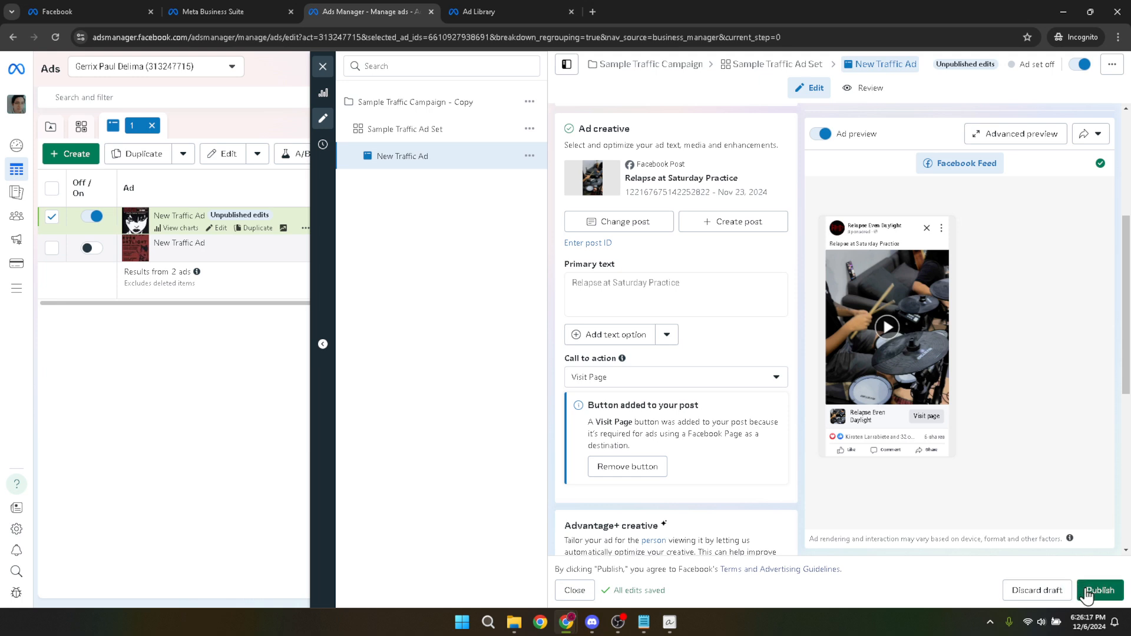
click(1098, 590)
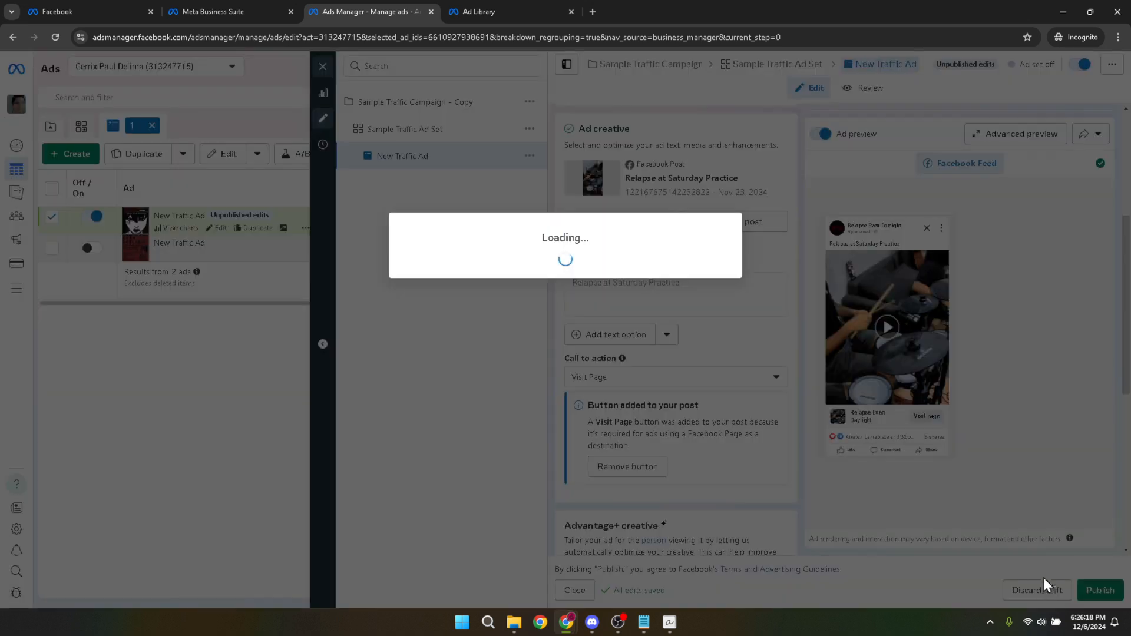
click(1035, 589)
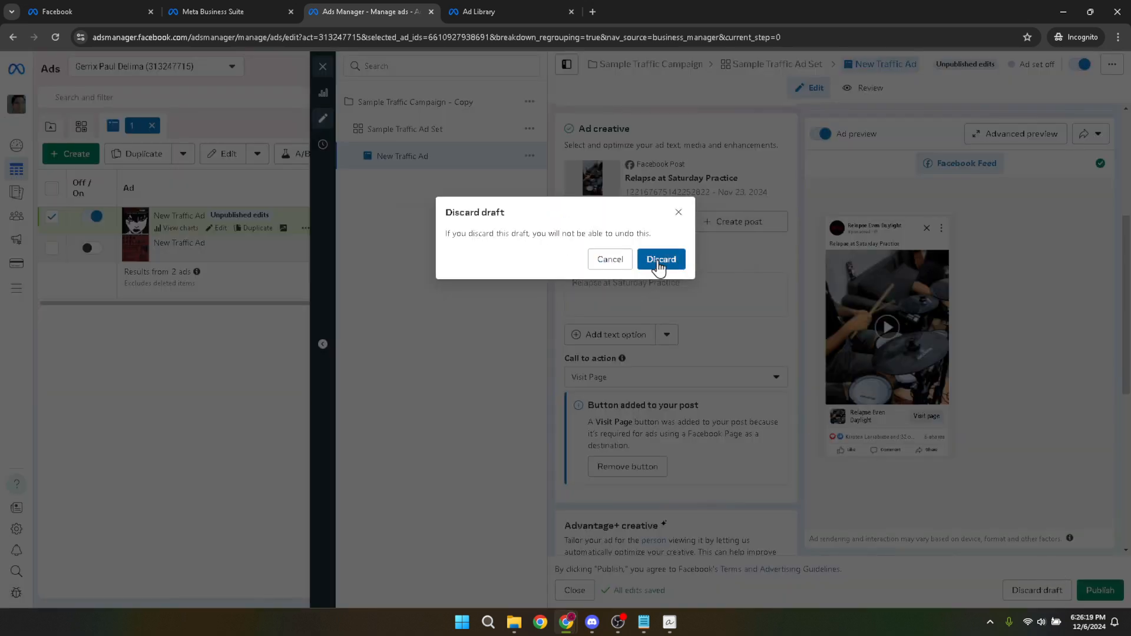
click(659, 259)
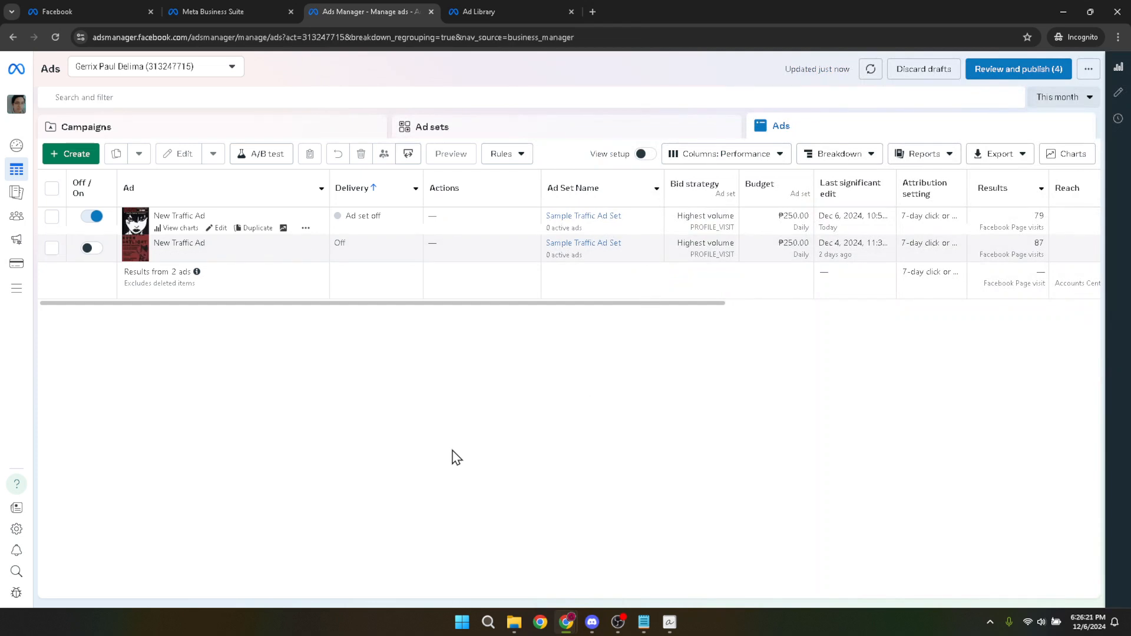
mouse_move(388, 446)
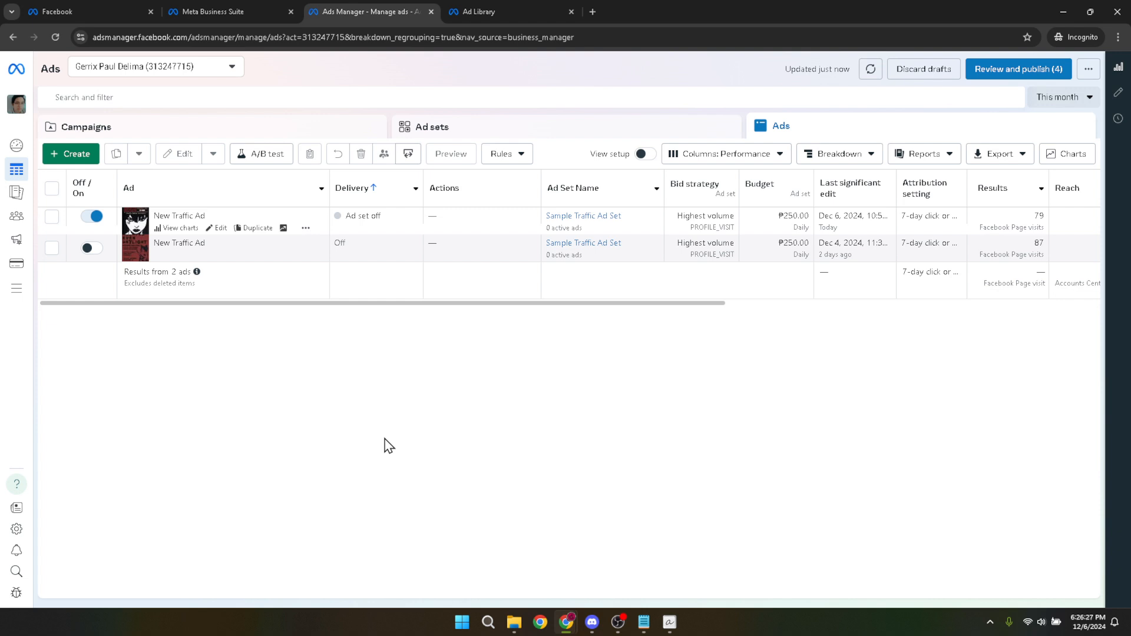
mouse_move(662, 402)
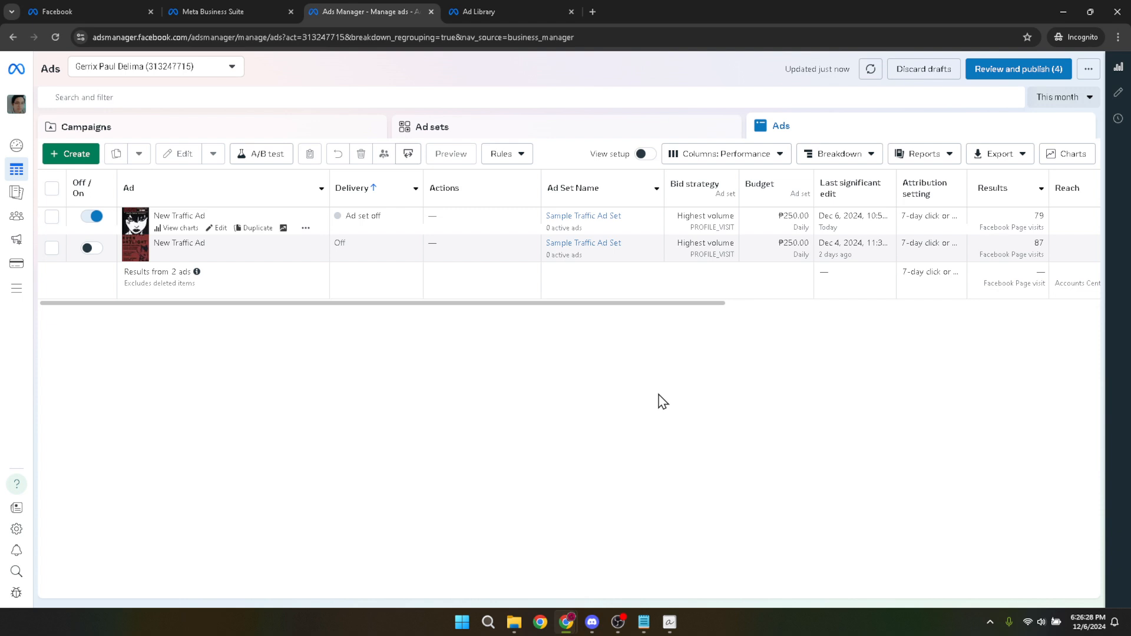
mouse_move(689, 385)
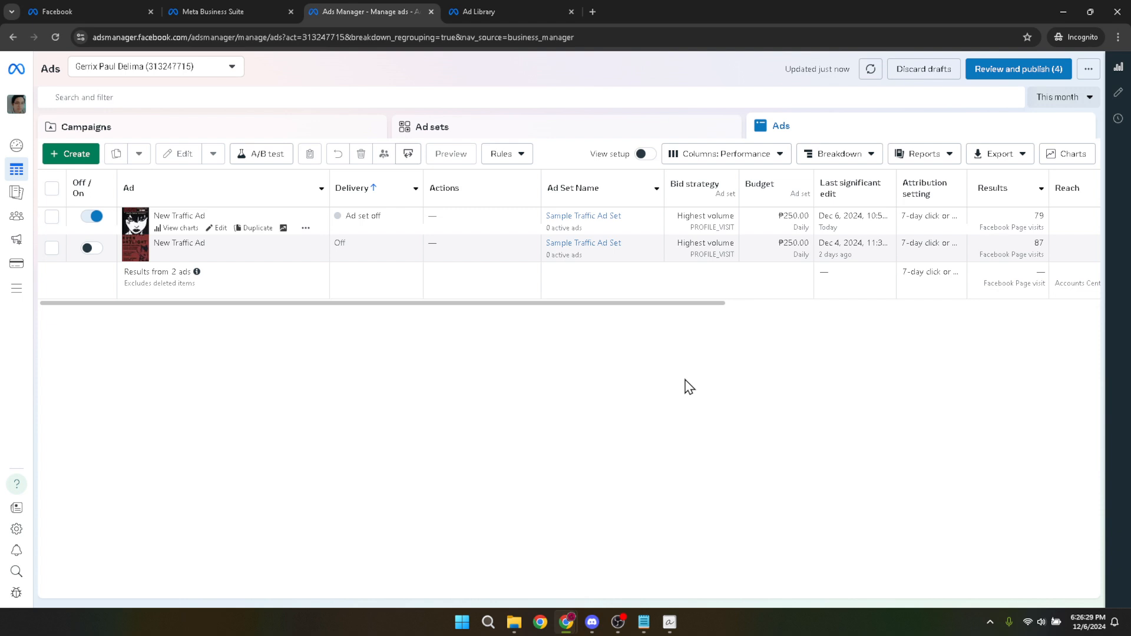
mouse_move(691, 386)
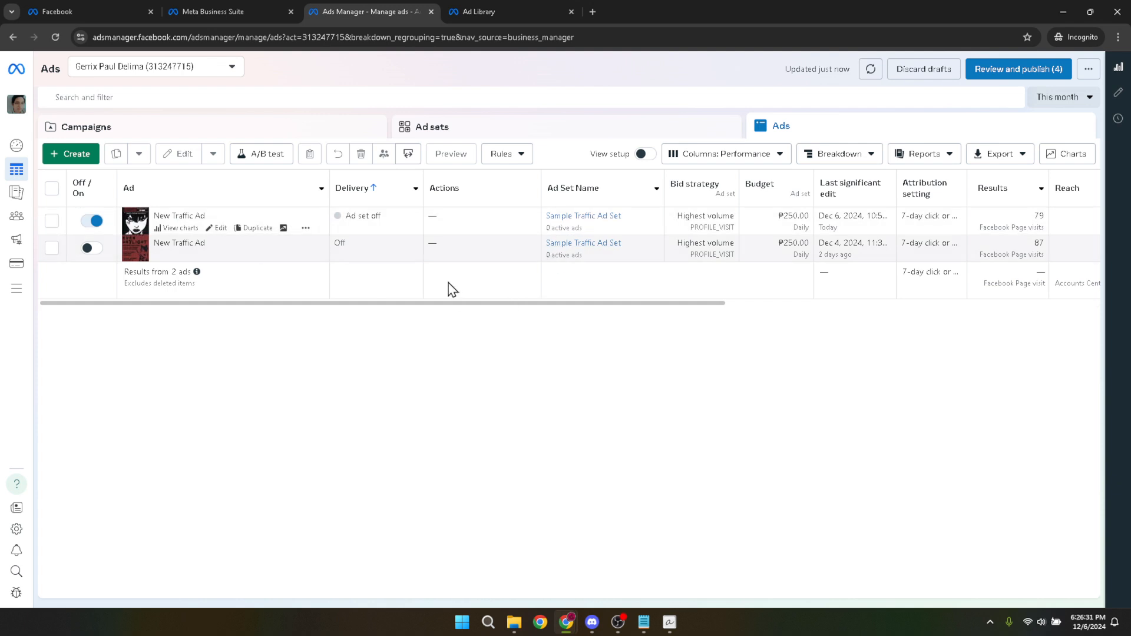
mouse_move(433, 336)
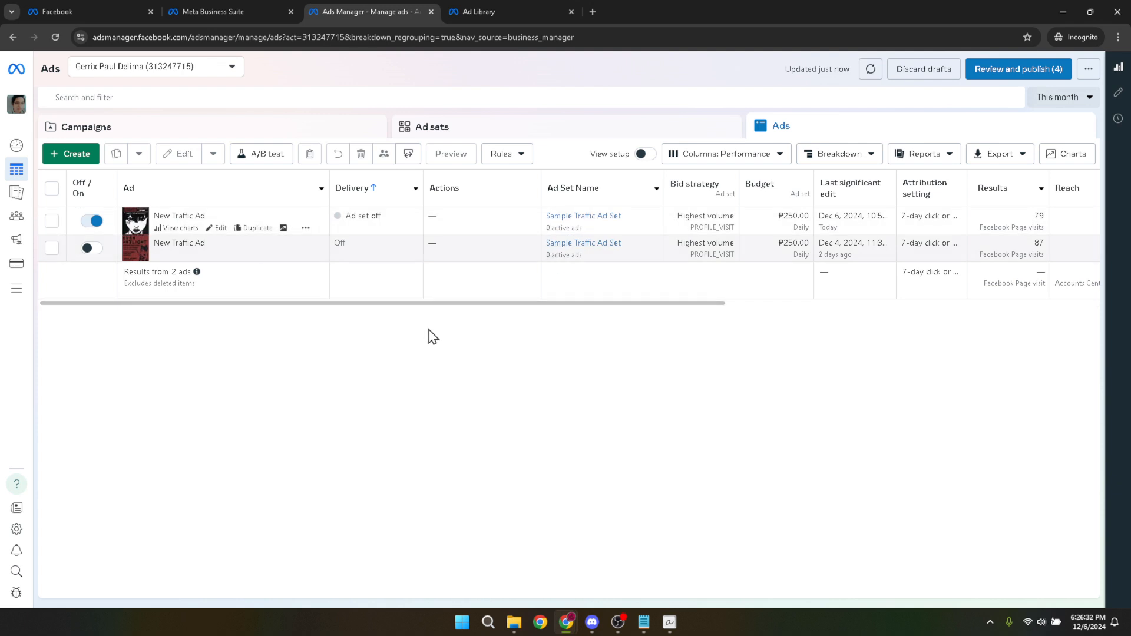
mouse_move(428, 320)
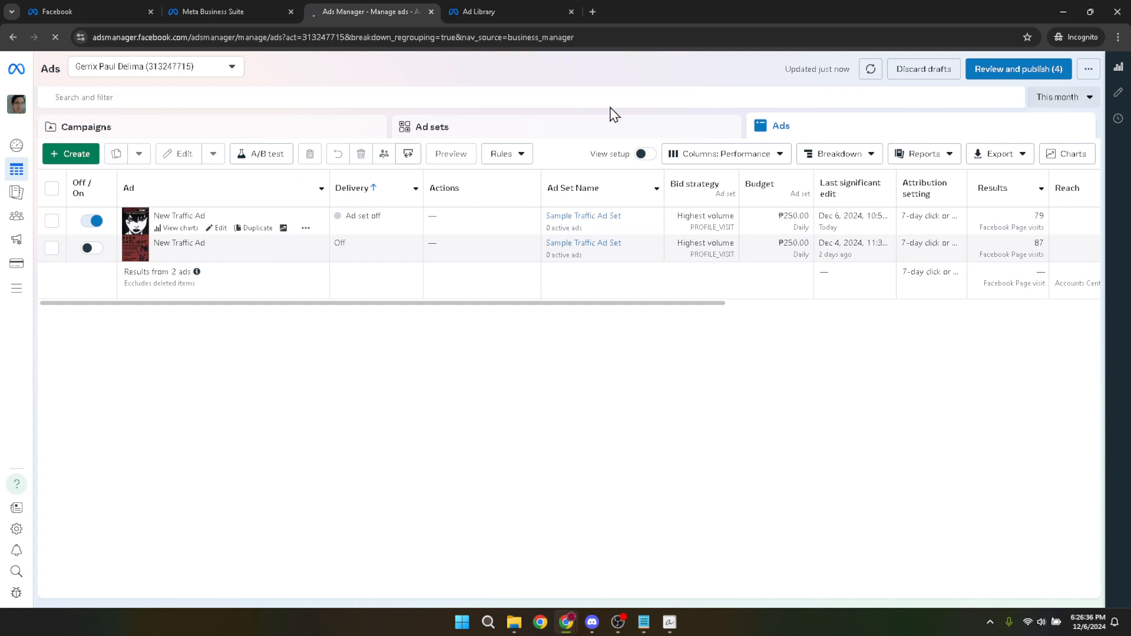
mouse_move(572, 187)
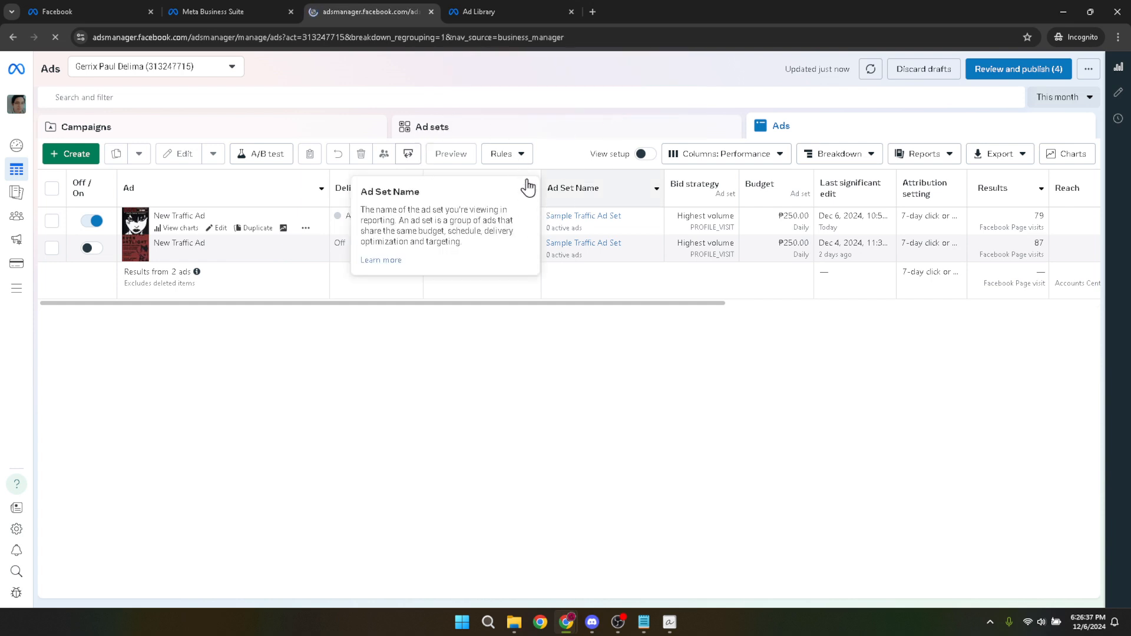
mouse_move(552, 113)
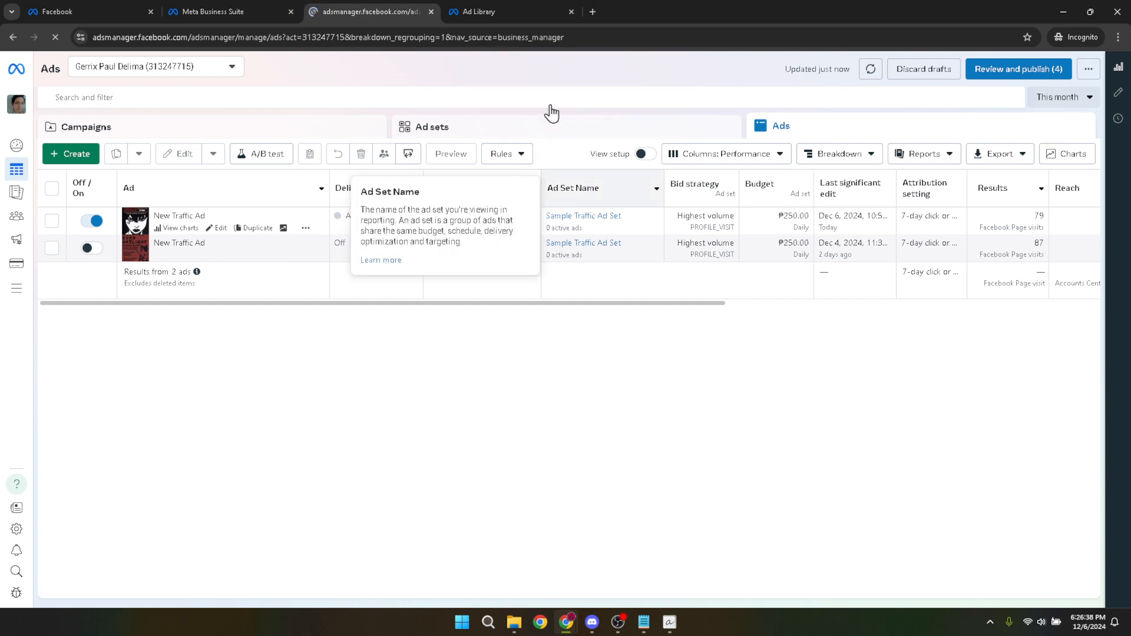
mouse_move(527, 265)
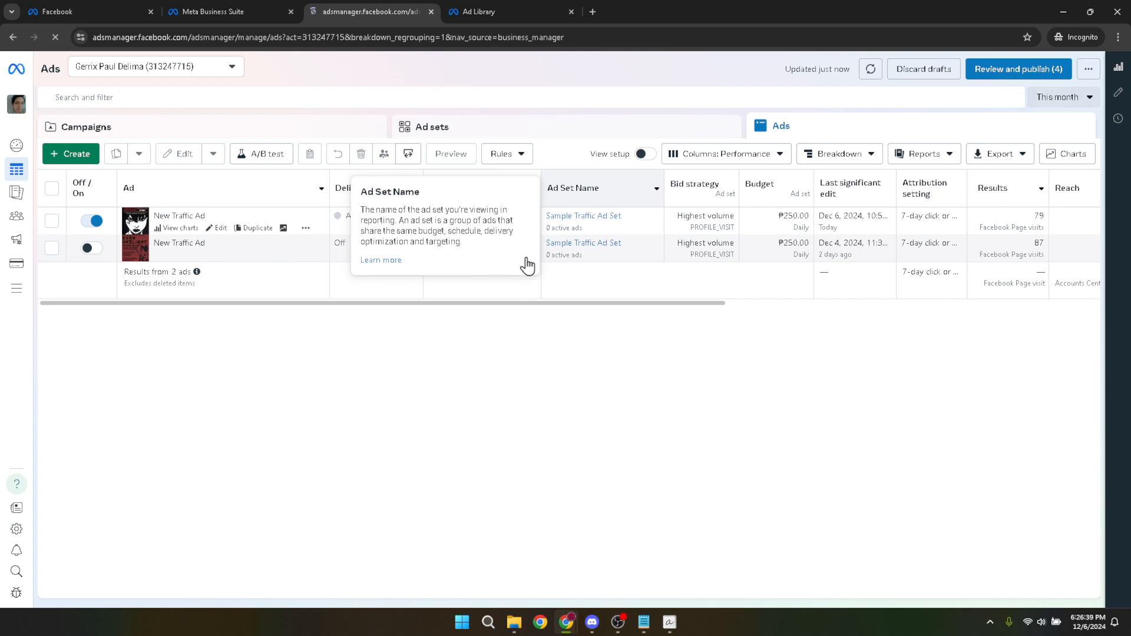